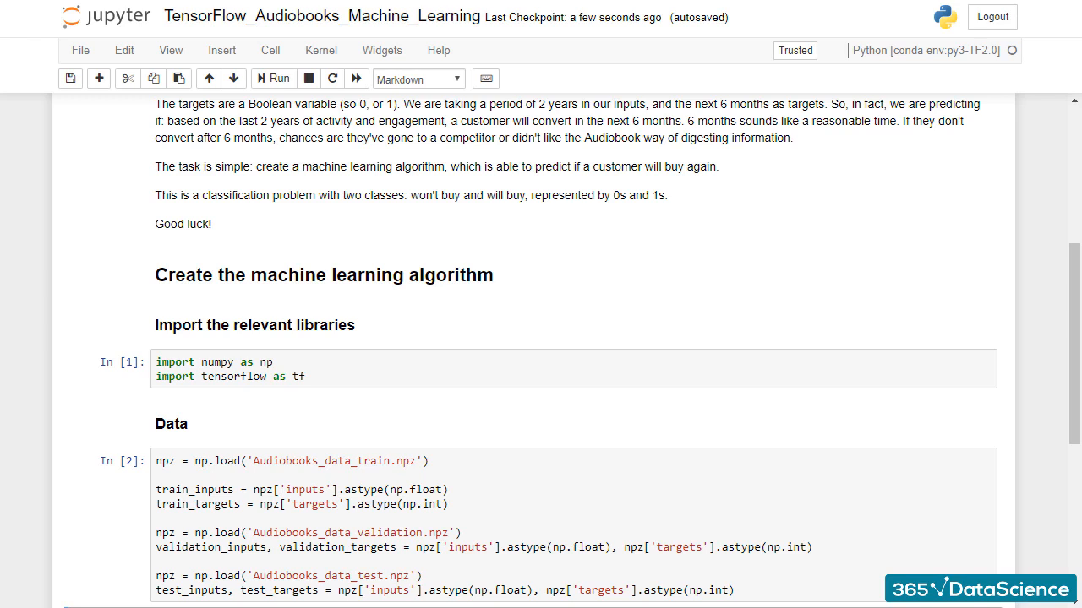
Change input_size from 784 to 10 and output_size from 10 to 2.
{"action": "scroll", "scroll_direction": "down", "scroll_amount": 3}
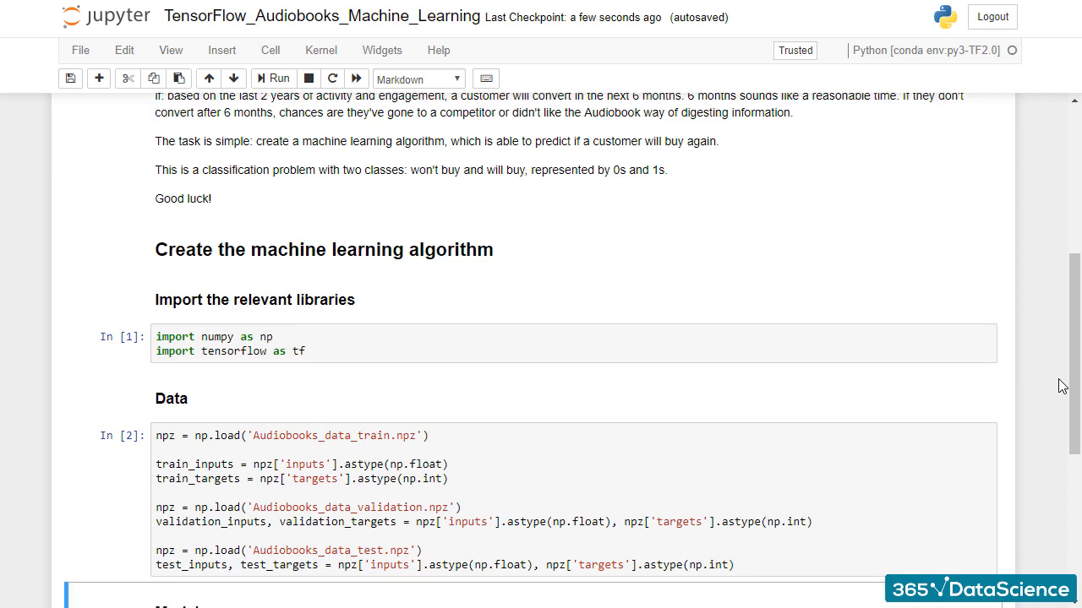
{"action": "scroll", "scroll_direction": "down", "scroll_amount": 3}
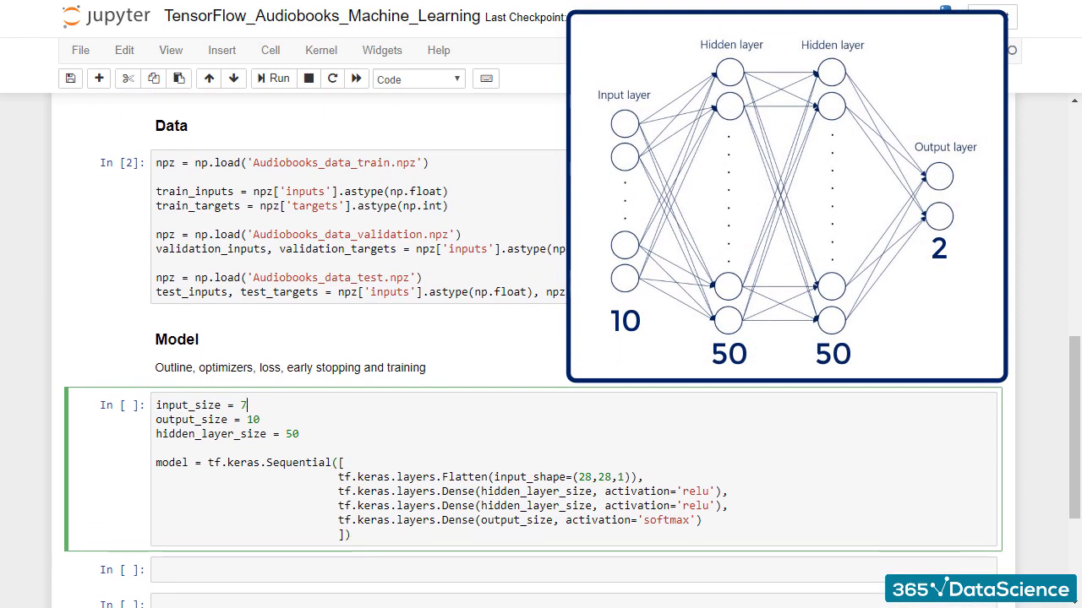
{"action": "type", "text": "10"}
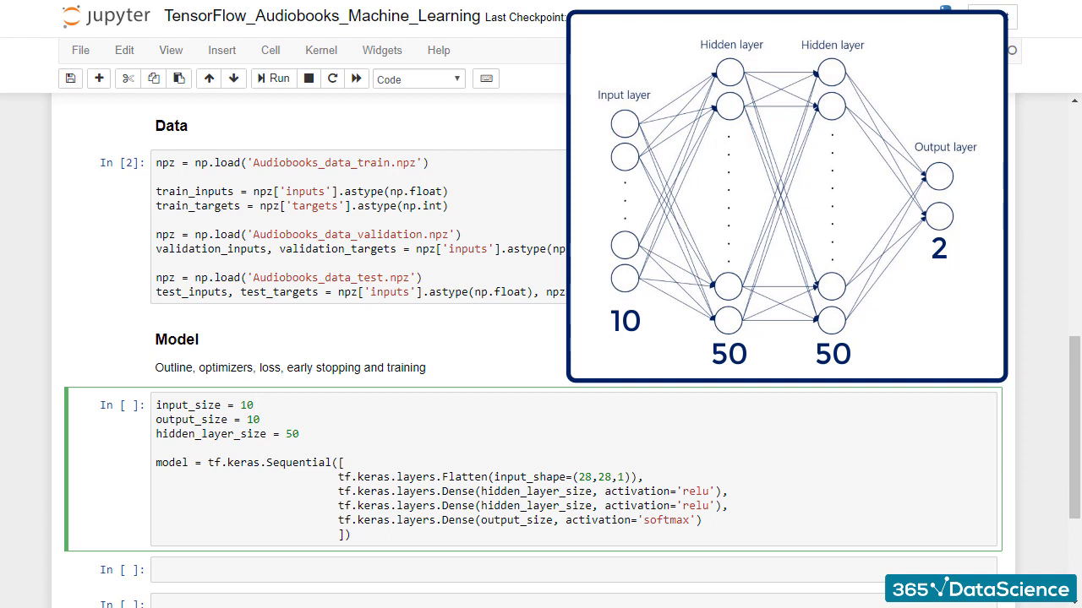
{"action": "type", "text": "2"}
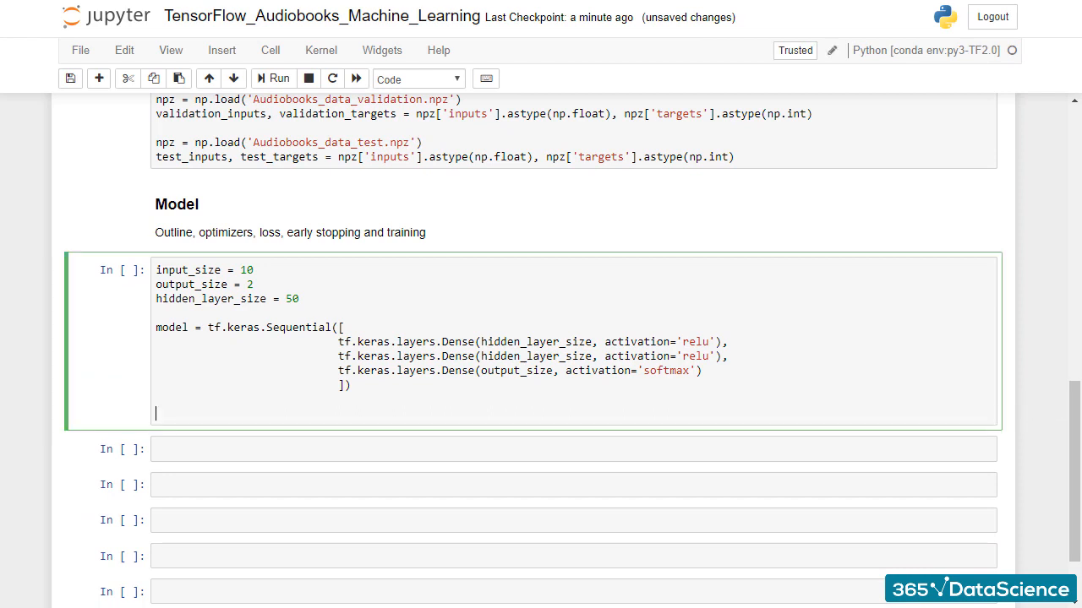
Add model.compile with optimizer 'adam', loss 'sparse_categorical_crossentropy' and metrics ['accuracy'].
{"action": "type", "text": "model.compile(optimizer='adam', loss='sparse_categorical_crossentropy', metrics=['accuracy'])"}
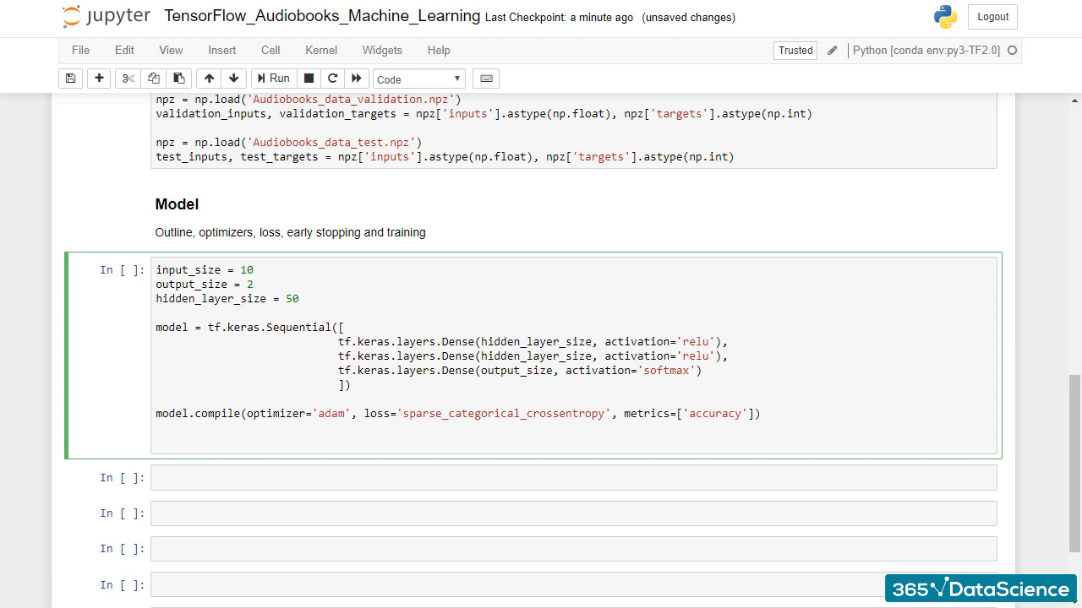
Define batch_size = 100 and max_epochs = 100 below the compile line.
{"action": "type", "text": "batch_size ="}
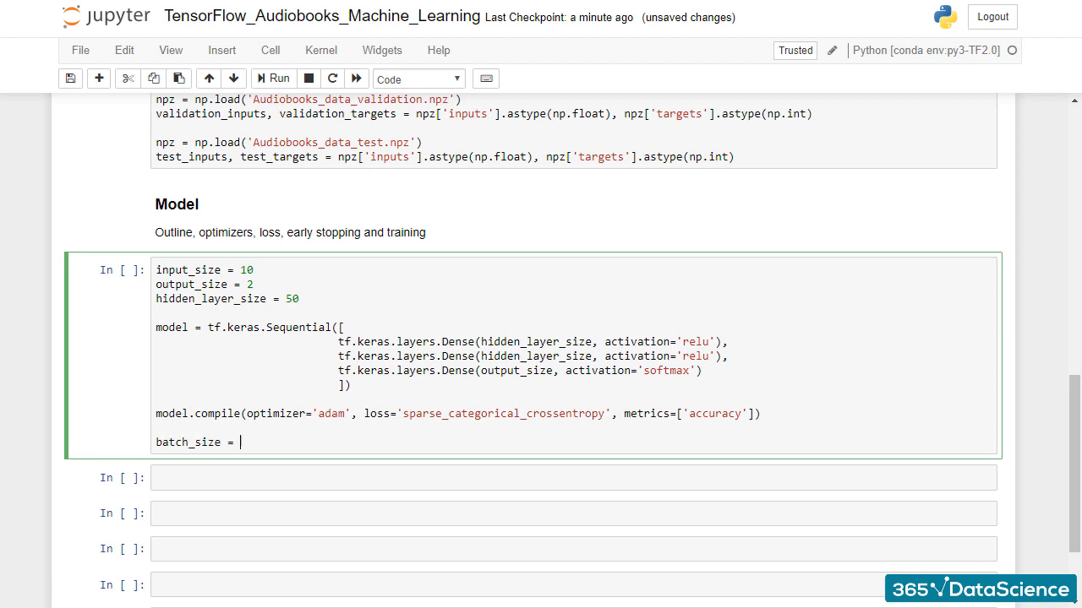
{"action": "type", "text": "100"}
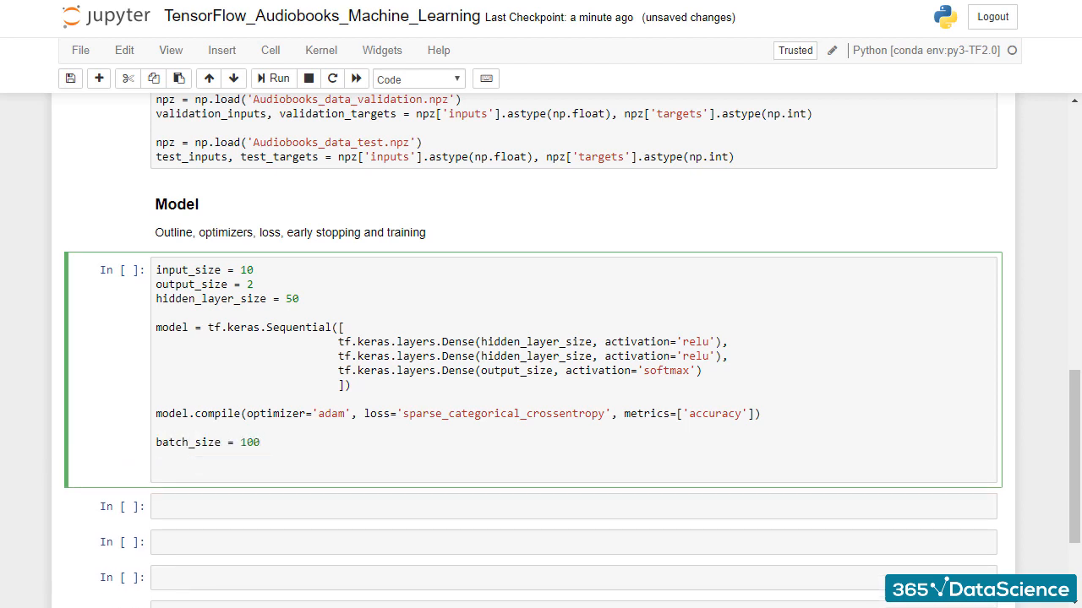
{"action": "type", "text": "max_epochs ="}
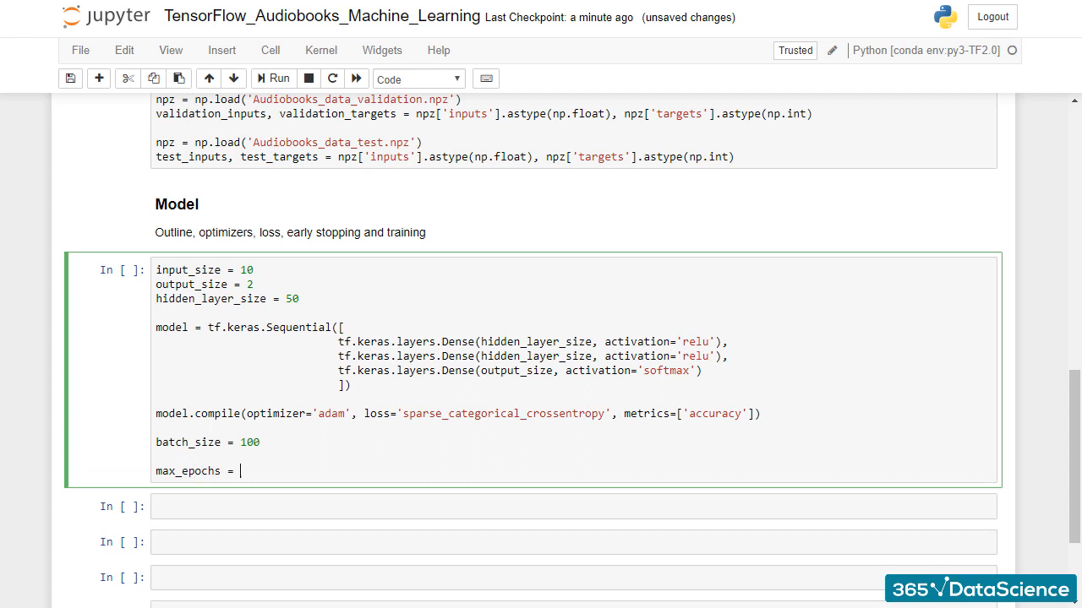
{"action": "type", "text": "100"}
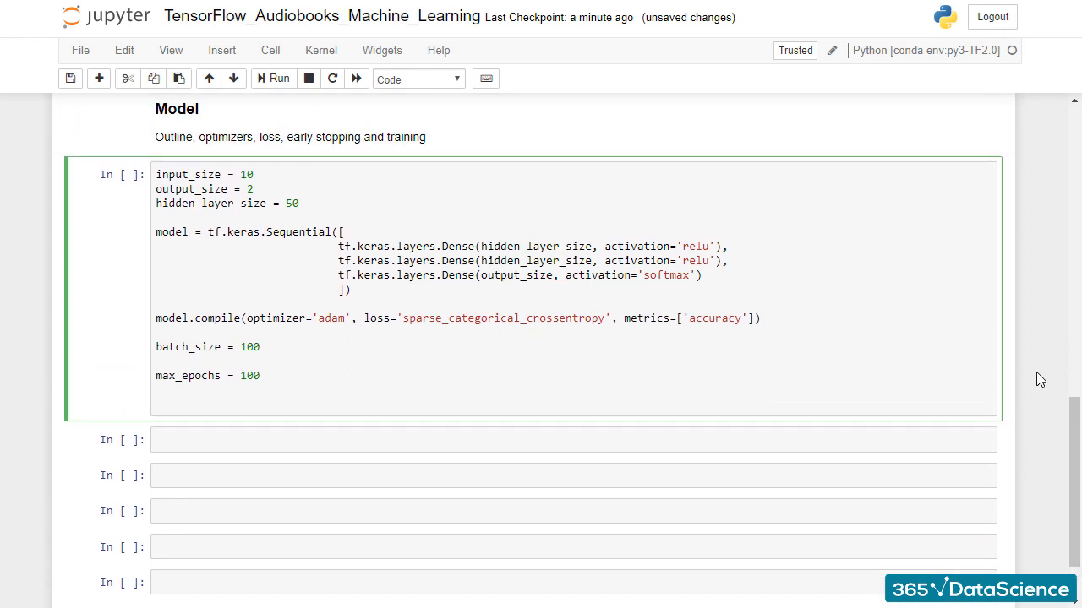
Start model.fit with train_inputs, train_targets and batch_size=batch_size.
{"action": "type", "text": "mo"}
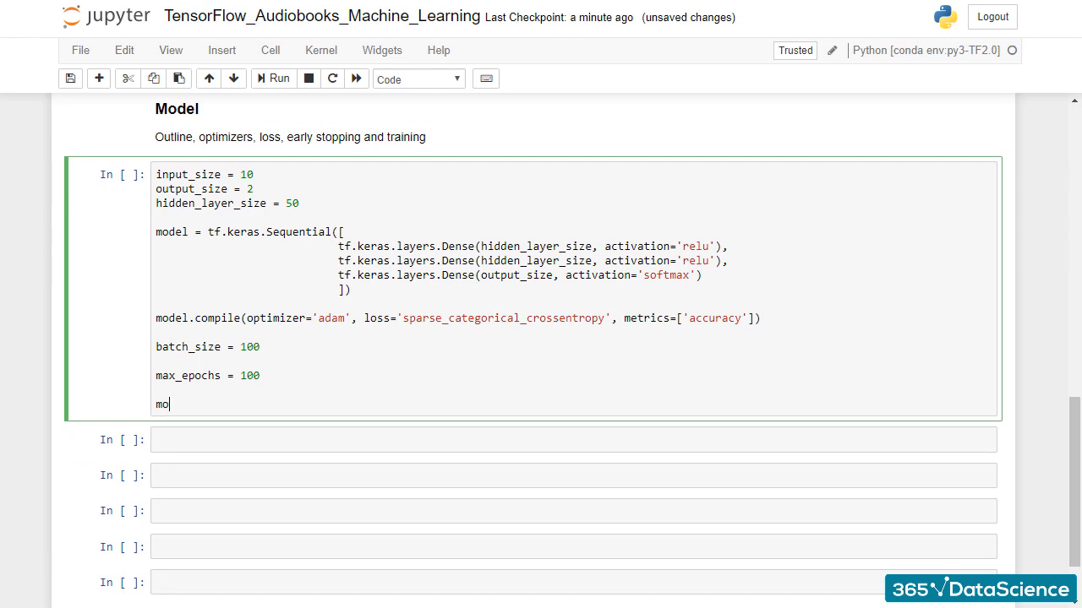
{"action": "type", "text": "del.fit()"}
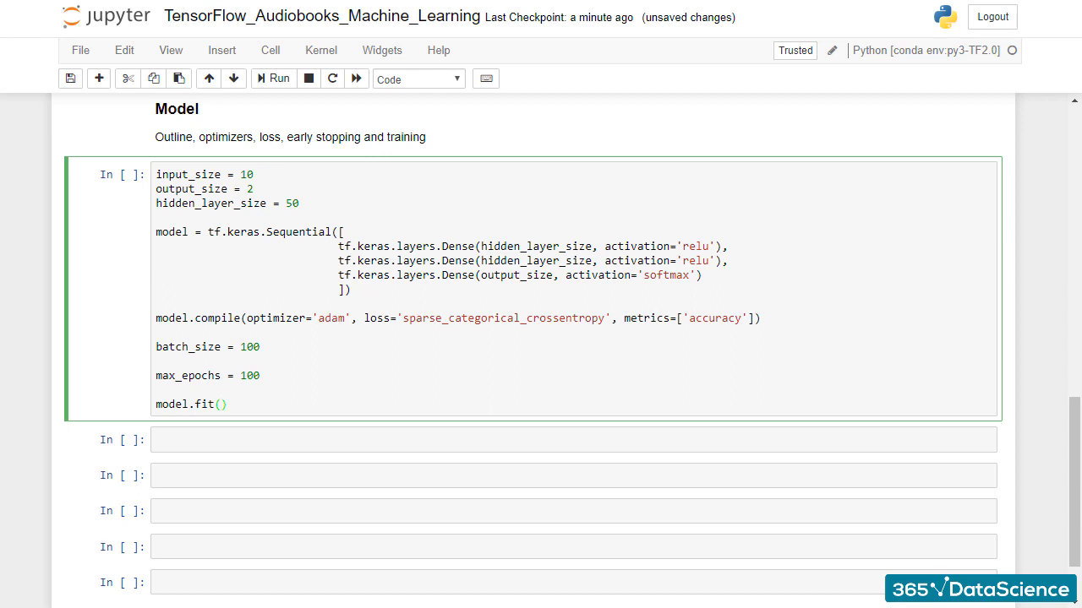
{"action": "type", "text": "train_inputs,"}
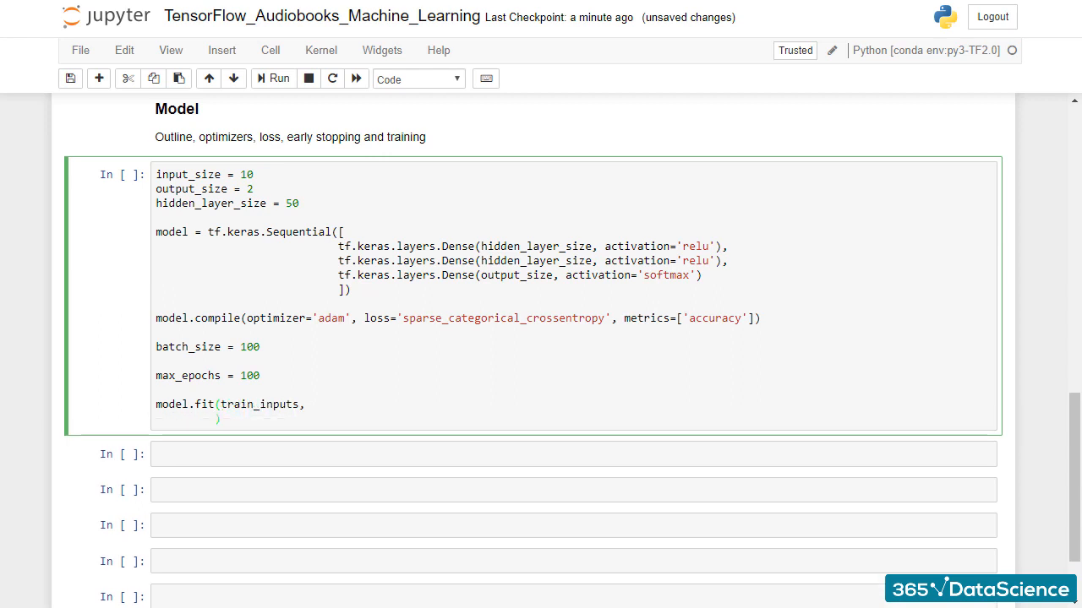
{"action": "type", "text": "train_targets,"}
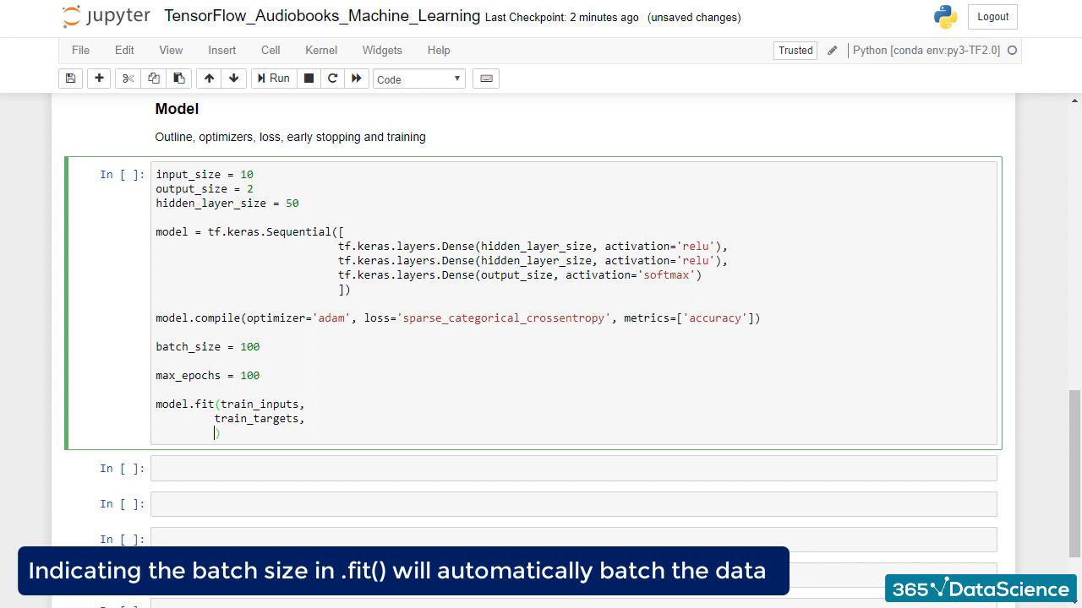
{"action": "type", "text": "batch_size ="}
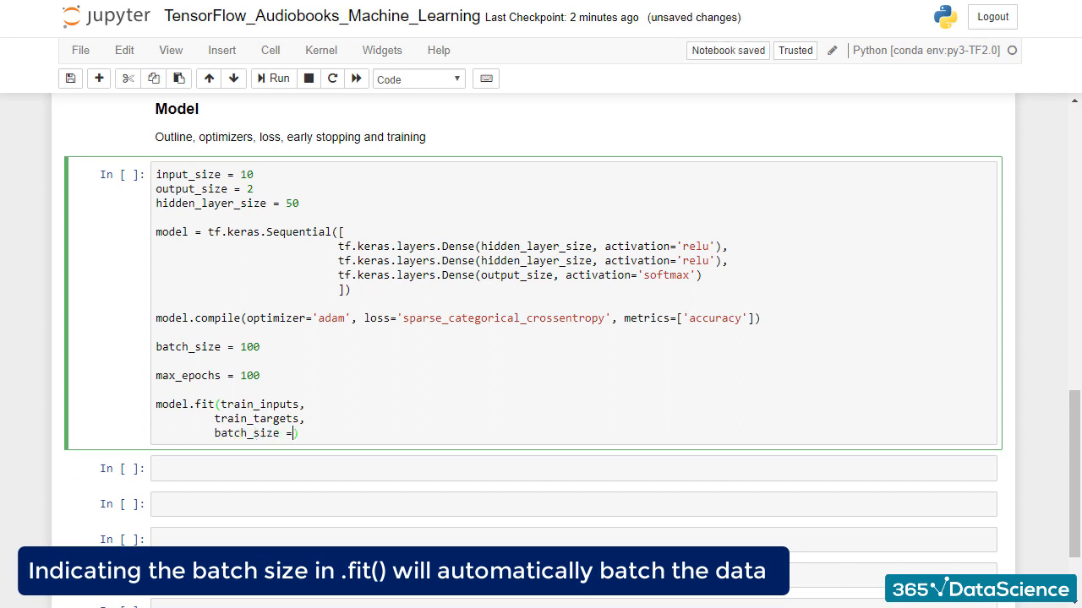
{"action": "type", "text": "batch_s"}
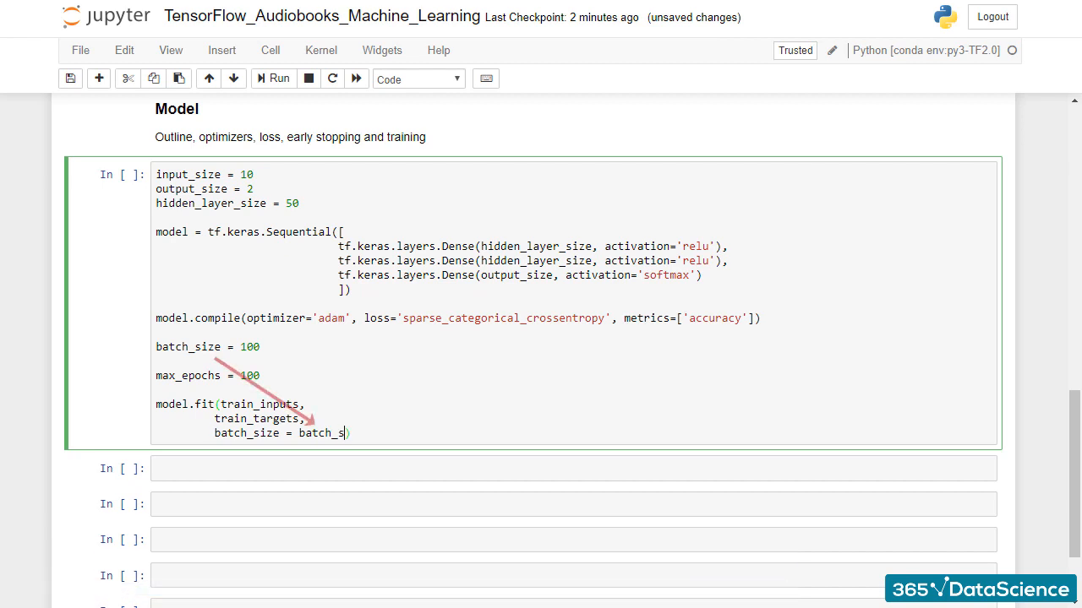
{"action": "type", "text": "ize,"}
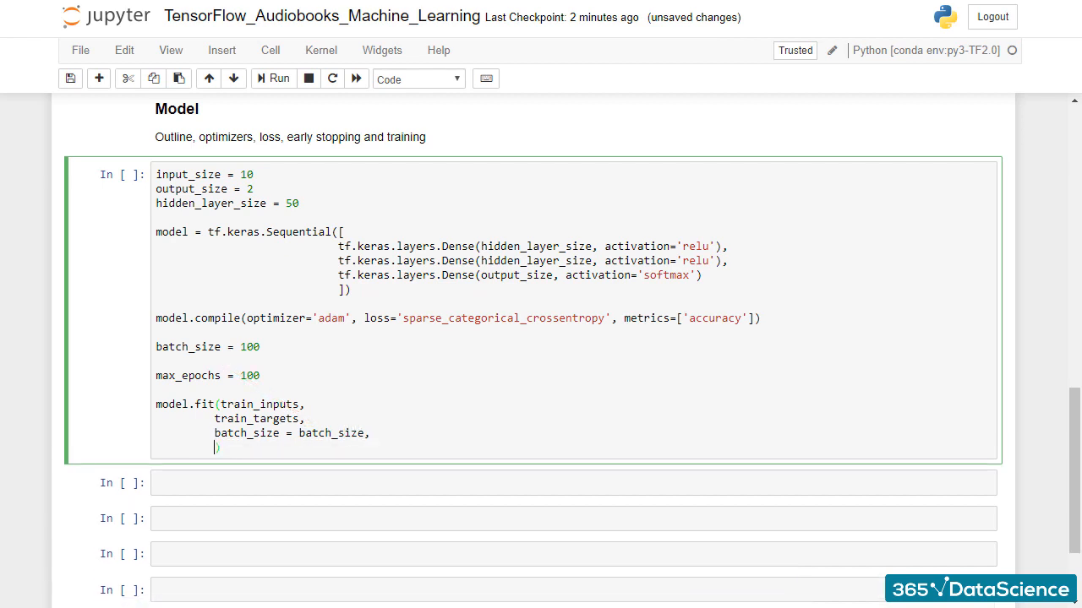
Complete the fit call with epochs=max_epochs, validation_data=(validation_inputs, validation_targets) and verbose=2.
{"action": "type", "text": "epochs ="}
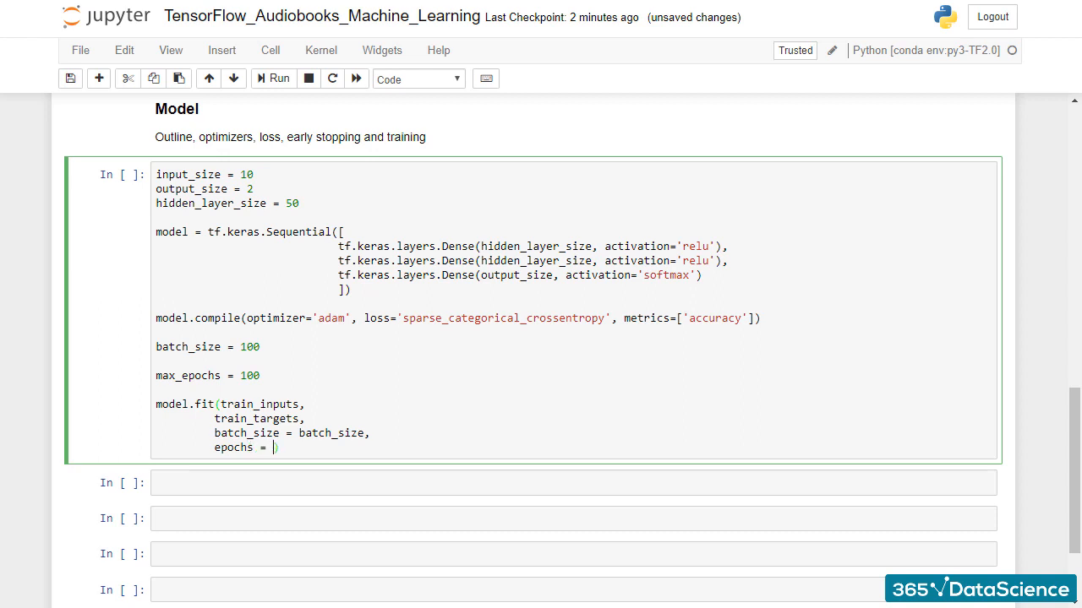
{"action": "type", "text": "max_epochs,"}
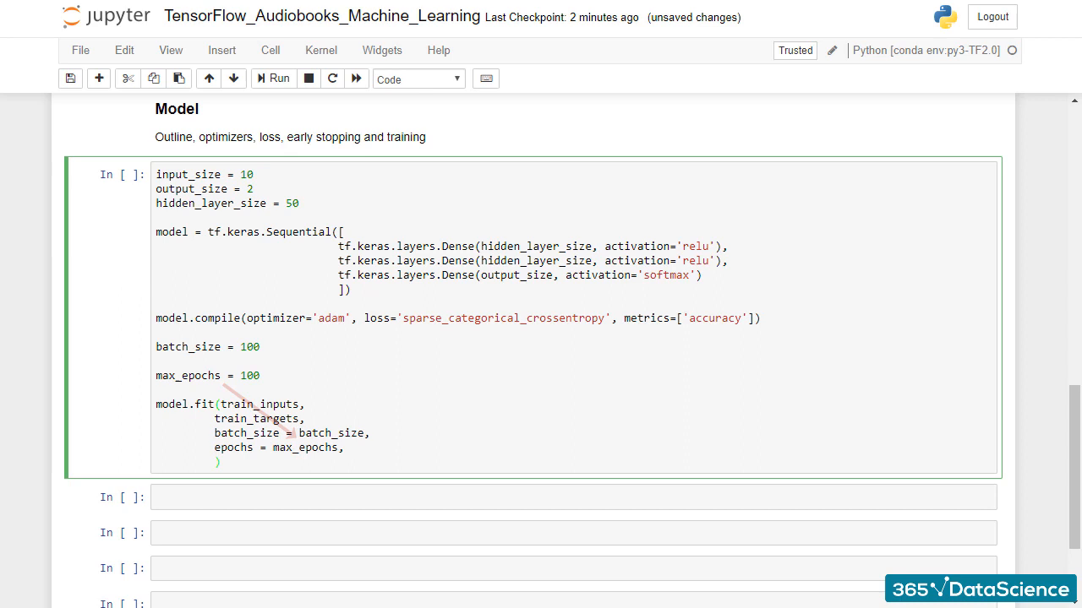
{"action": "type", "text": "validation_data"}
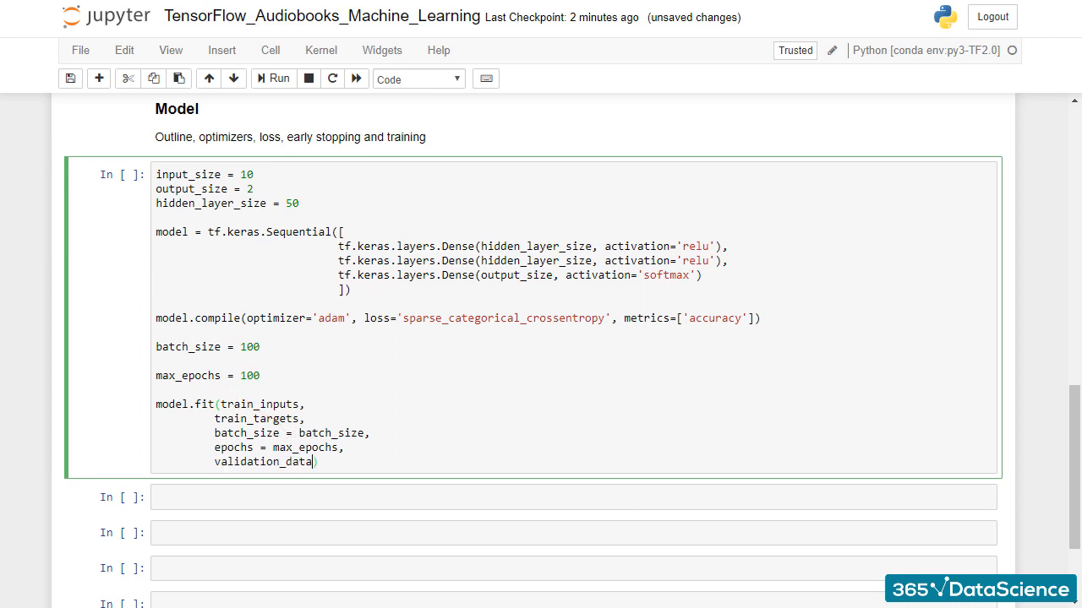
{"action": "type", "text": "=(validation_inputs, validation_targets"}
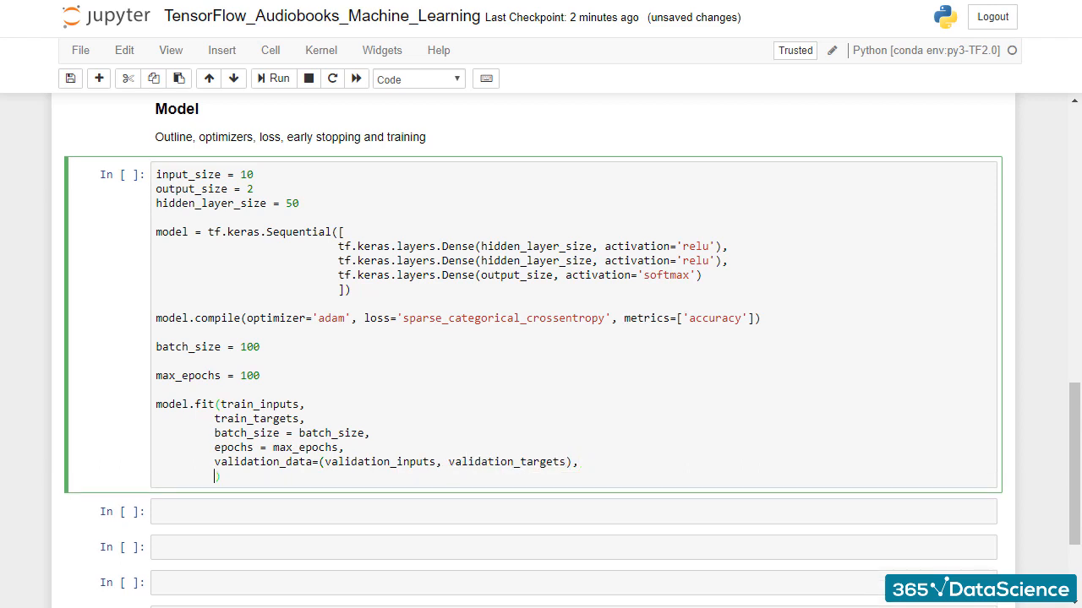
{"action": "type", "text": "verbose=2"}
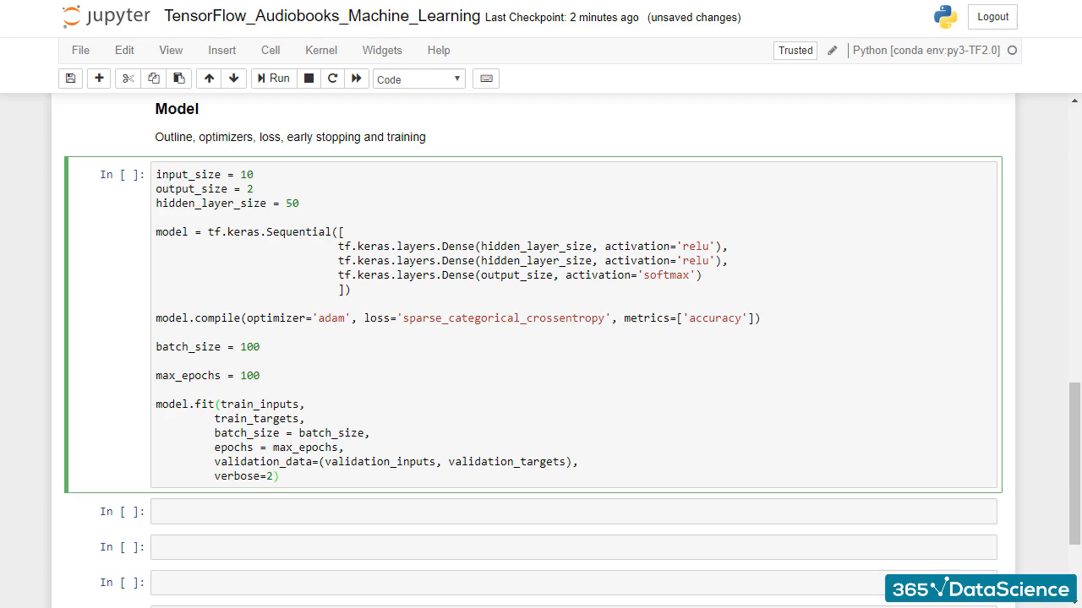
Run the cell and review the 100-epoch output ending near 0.91 validation accuracy.
{"action": "left_click", "coordinate": [273, 78]}
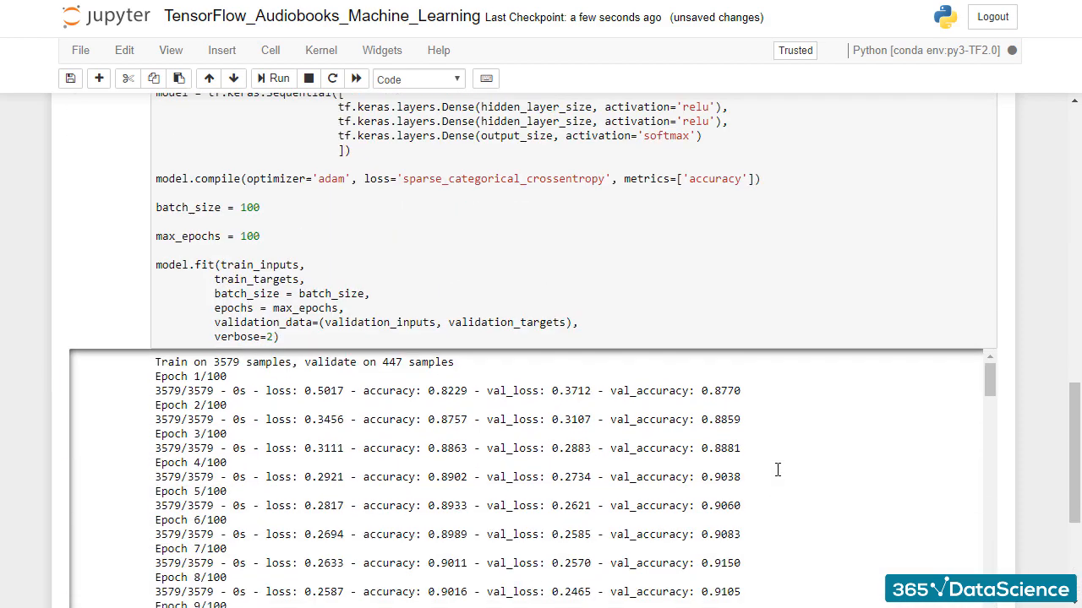
{"action": "scroll", "scroll_direction": "down", "scroll_amount": 3}
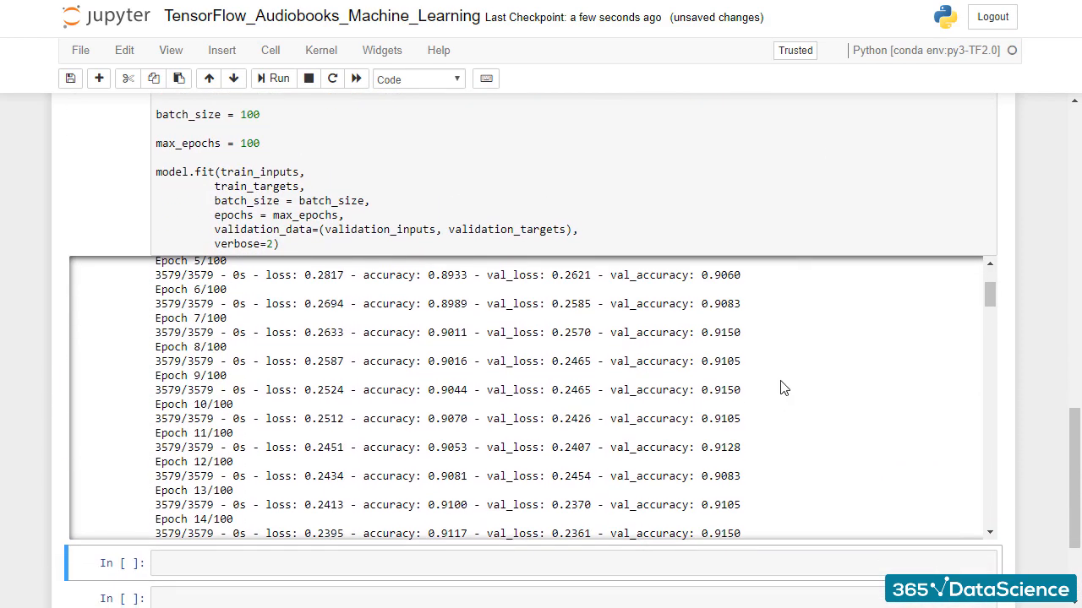
{"action": "scroll", "scroll_direction": "down", "scroll_amount": 3}
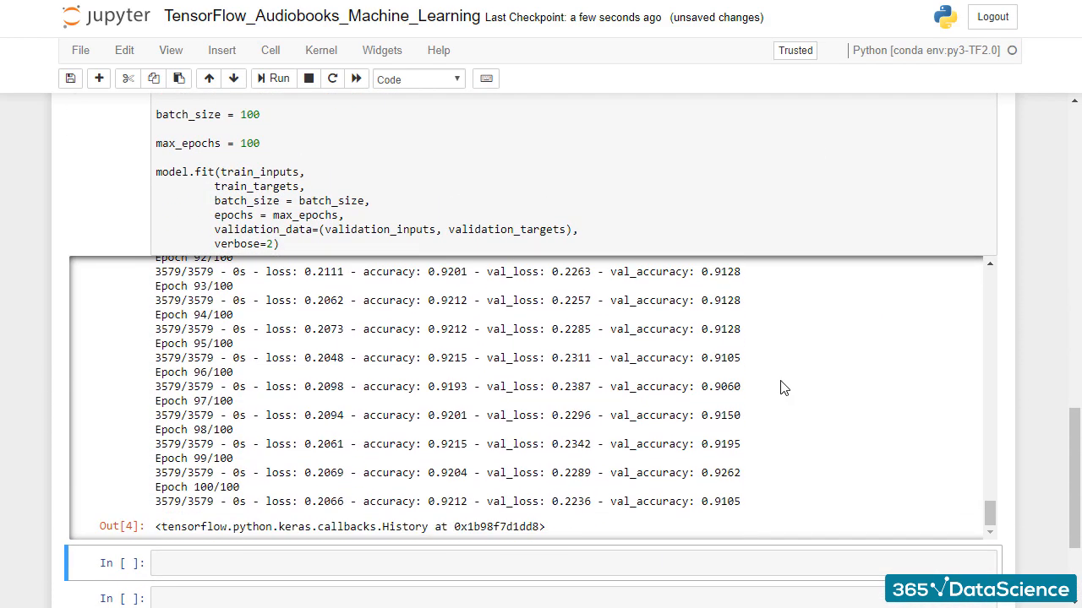
{"action": "left_click_drag", "start_coordinate": [473, 457], "coordinate": [757, 516]}
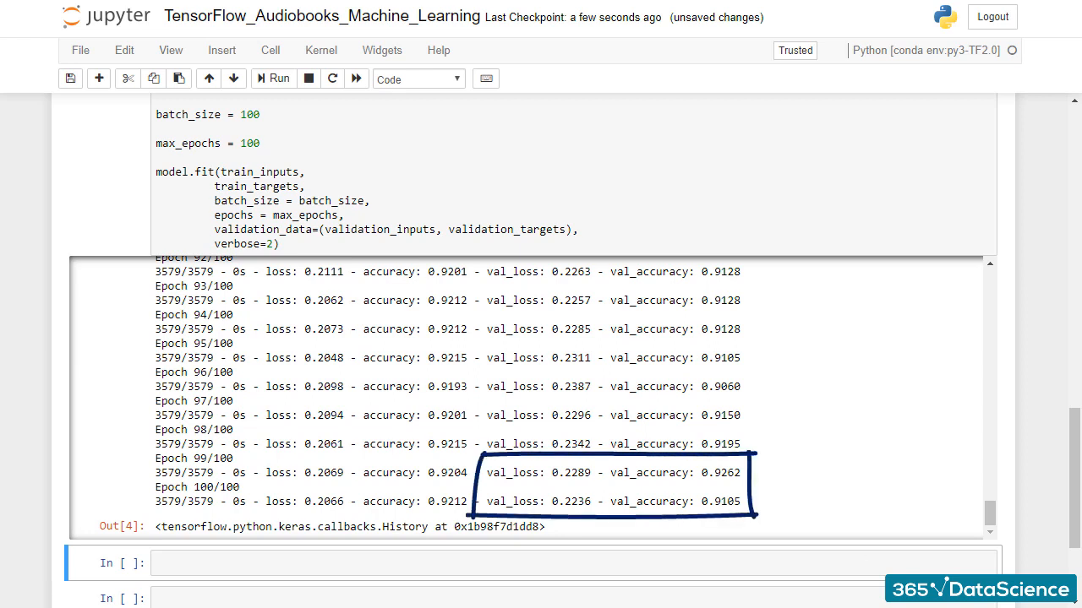